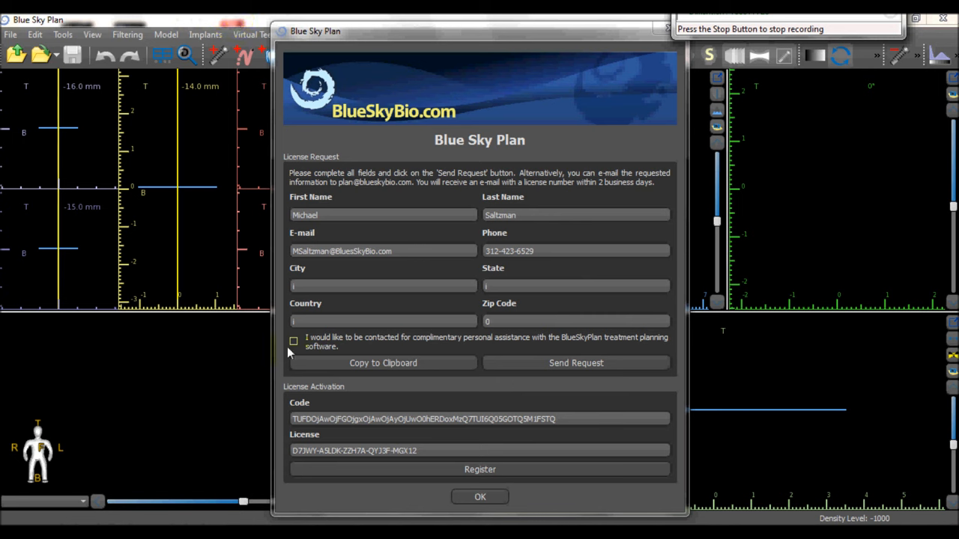
Register the selected licence key and confirm the 'Registration succeeded' message, returning to the planning view.
click(294, 341)
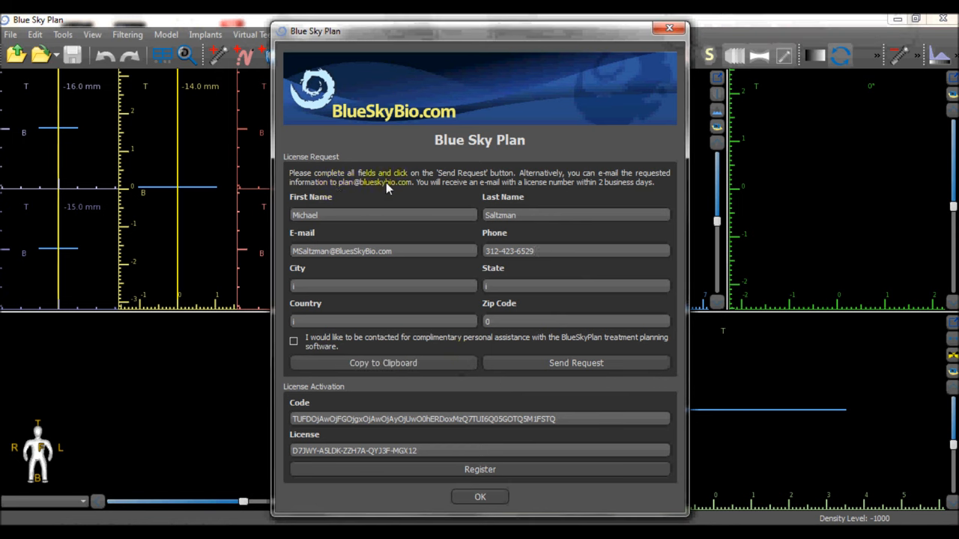
mouse_move(410, 187)
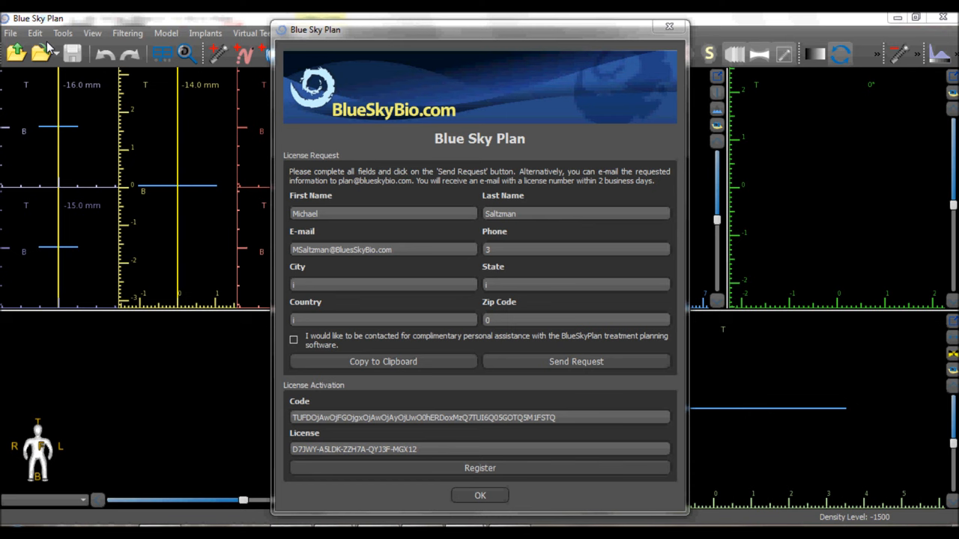
drag(313, 450, 417, 450)
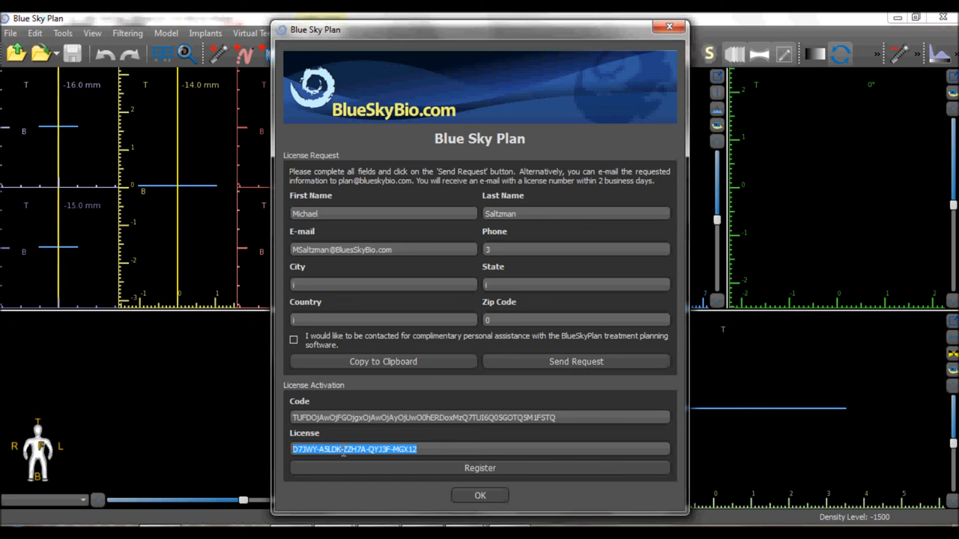
mouse_move(458, 476)
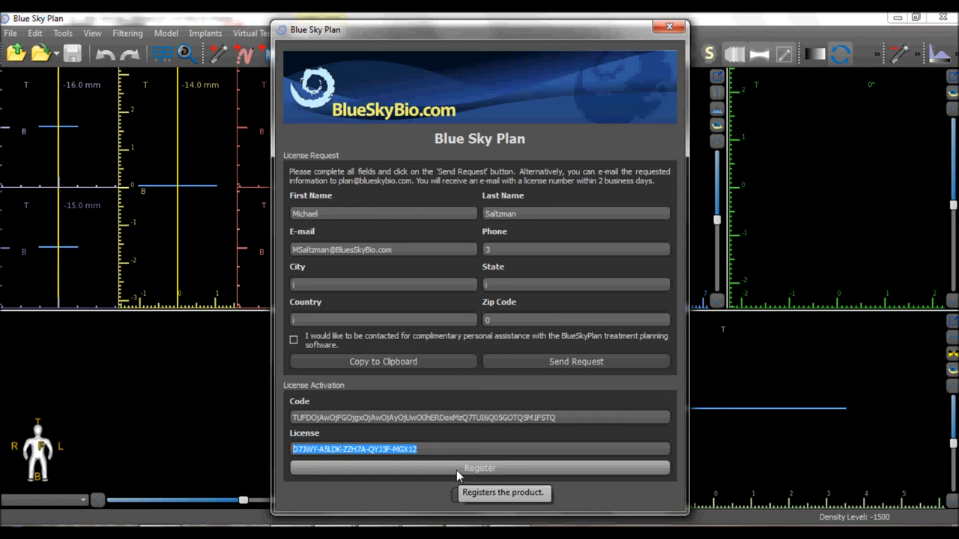
click(479, 468)
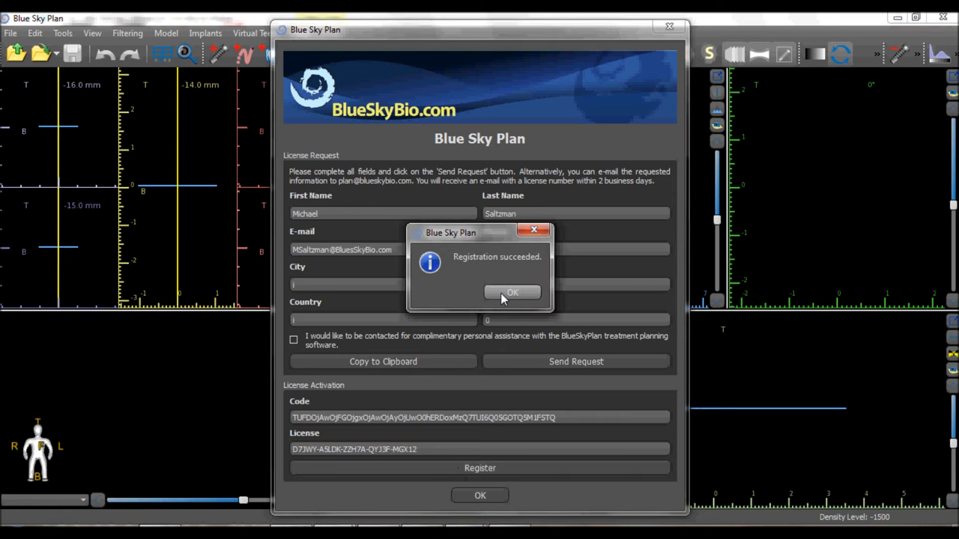
click(512, 292)
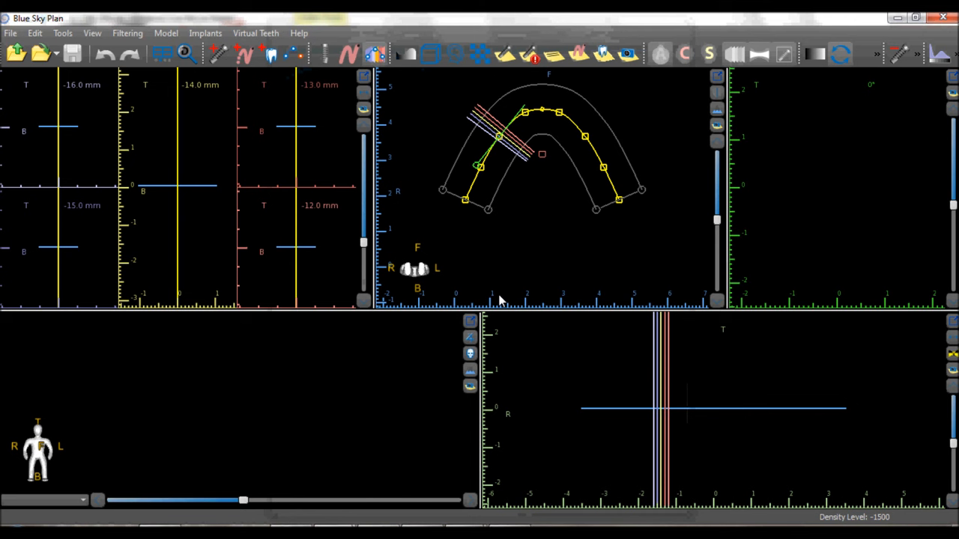